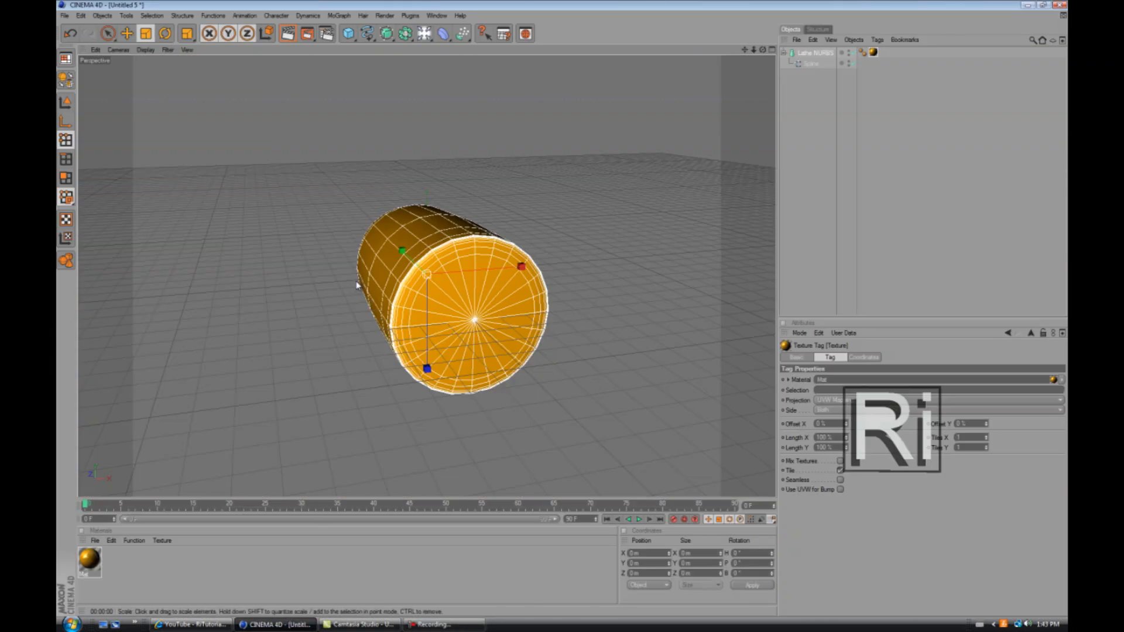
pyautogui.moveTo(356, 266)
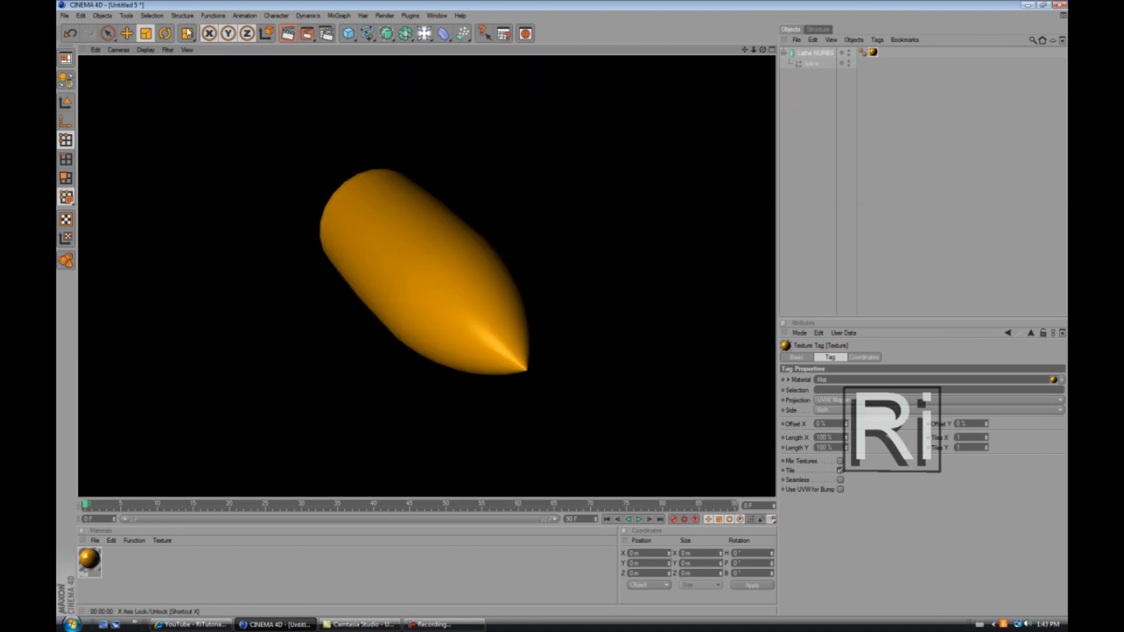
# Start a new empty scene and dismiss the spline type list
pyautogui.click(66, 15)
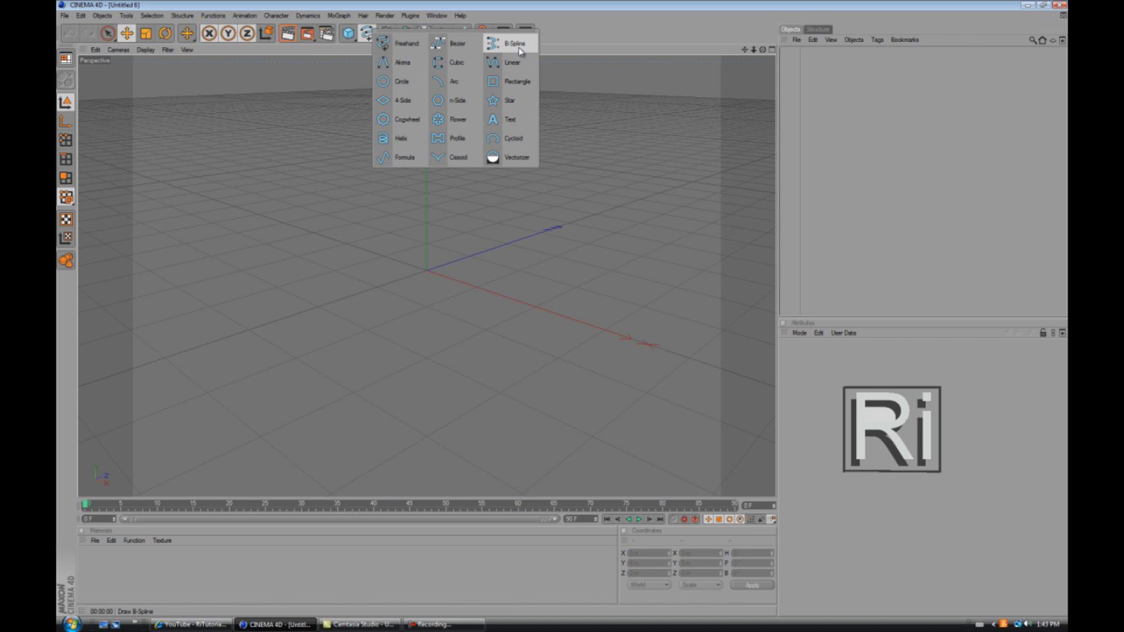
pyautogui.click(513, 43)
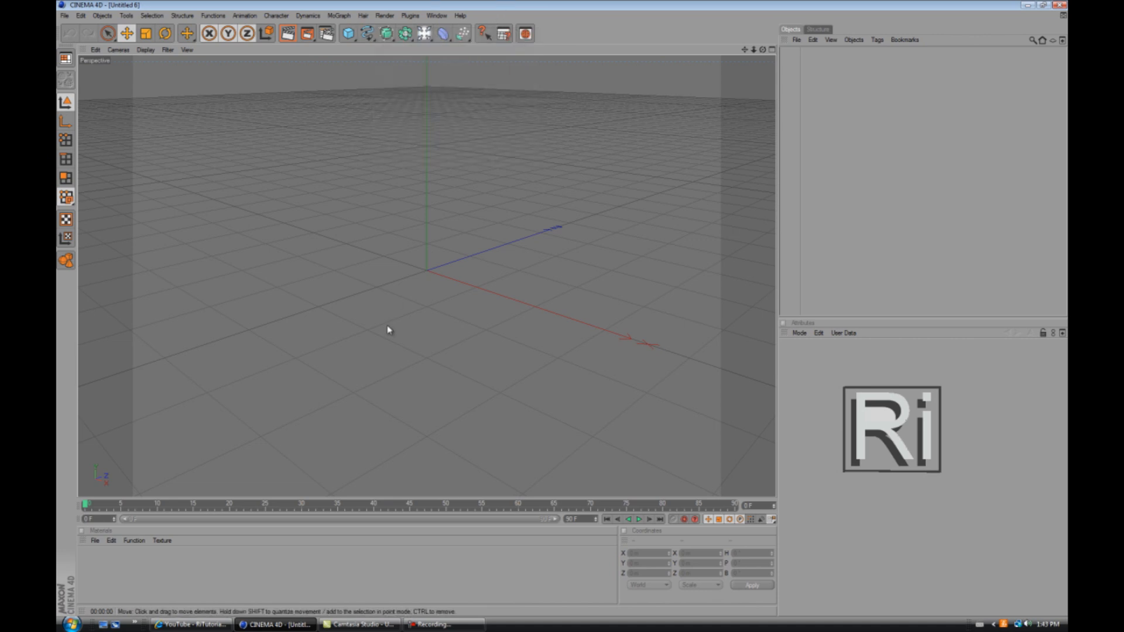
pyautogui.moveTo(417, 256)
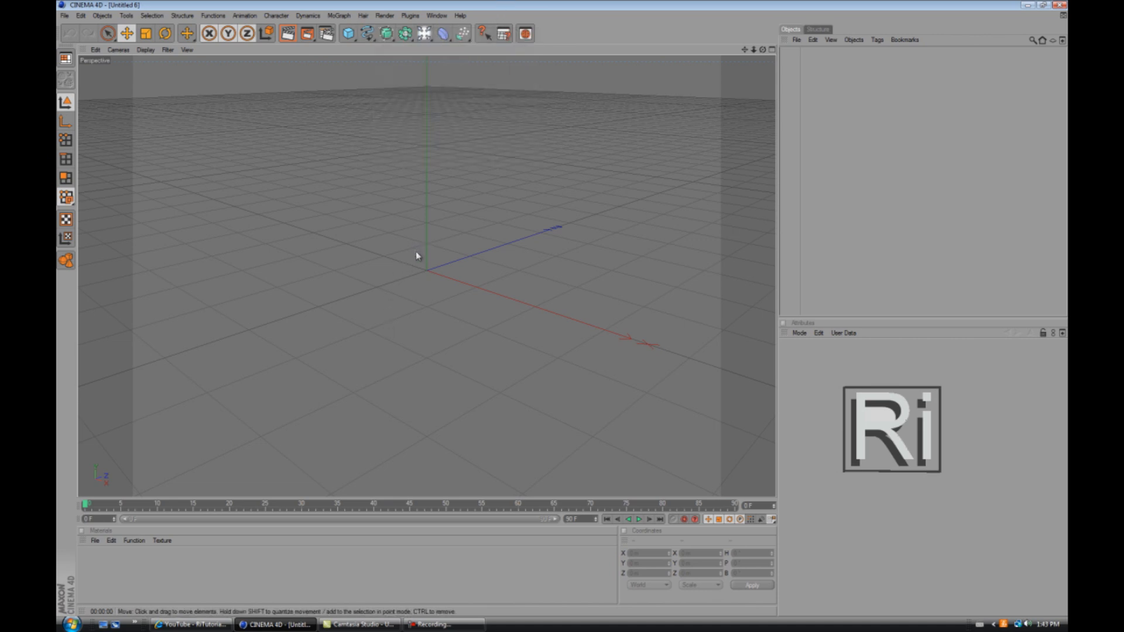
pyautogui.moveTo(427, 276)
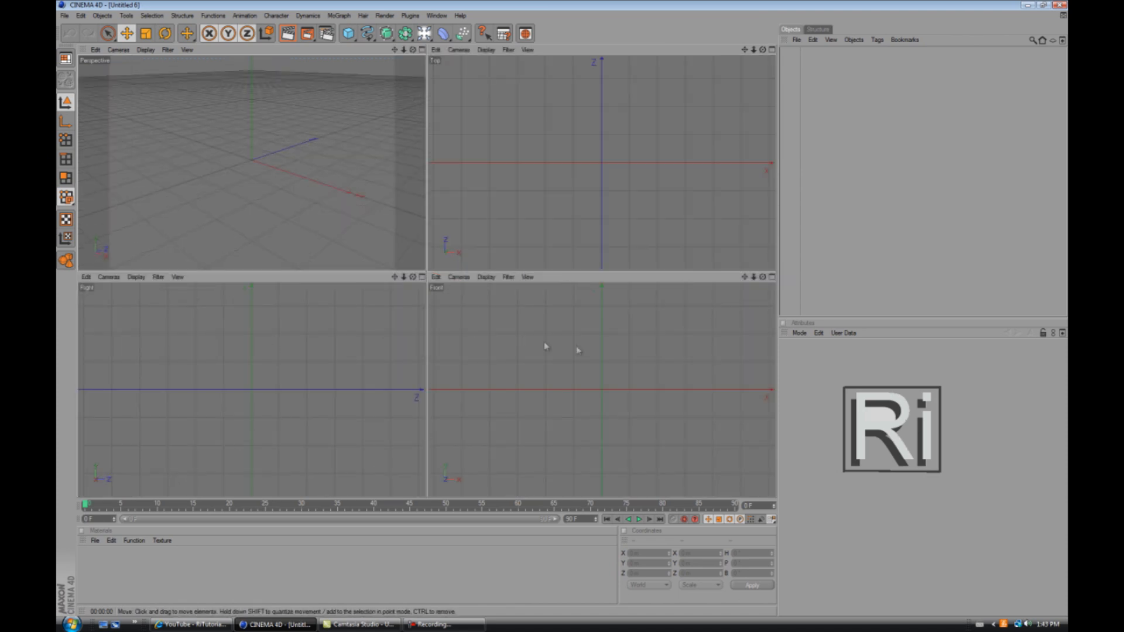
pyautogui.moveTo(567, 331)
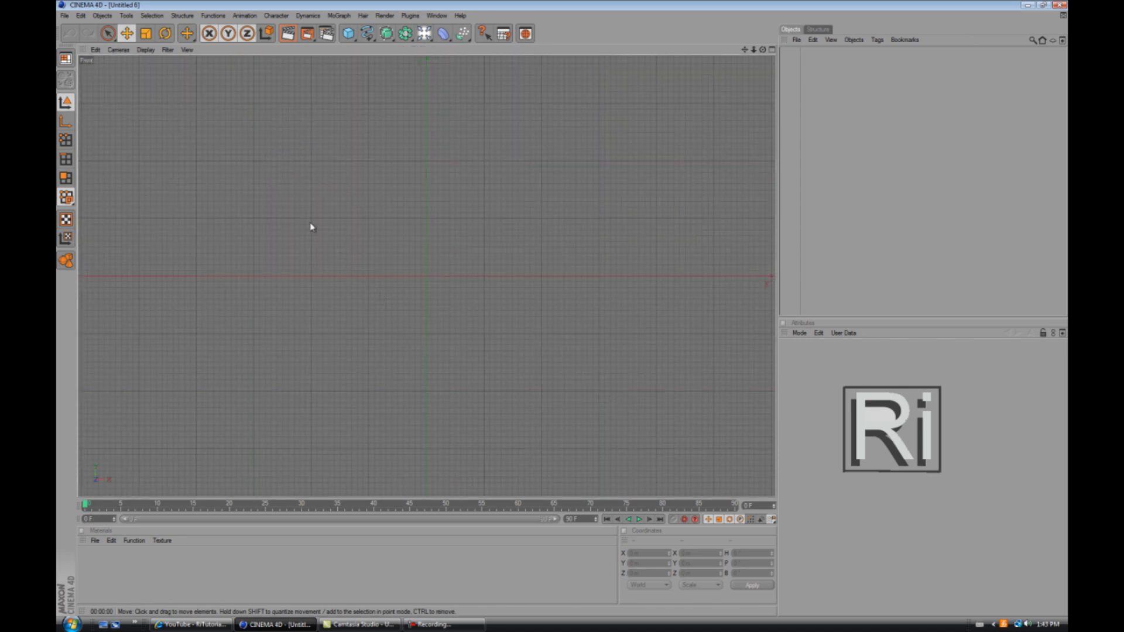
# Draw a B-Spline bullet profile rising from the axis and running across the top
pyautogui.click(366, 33)
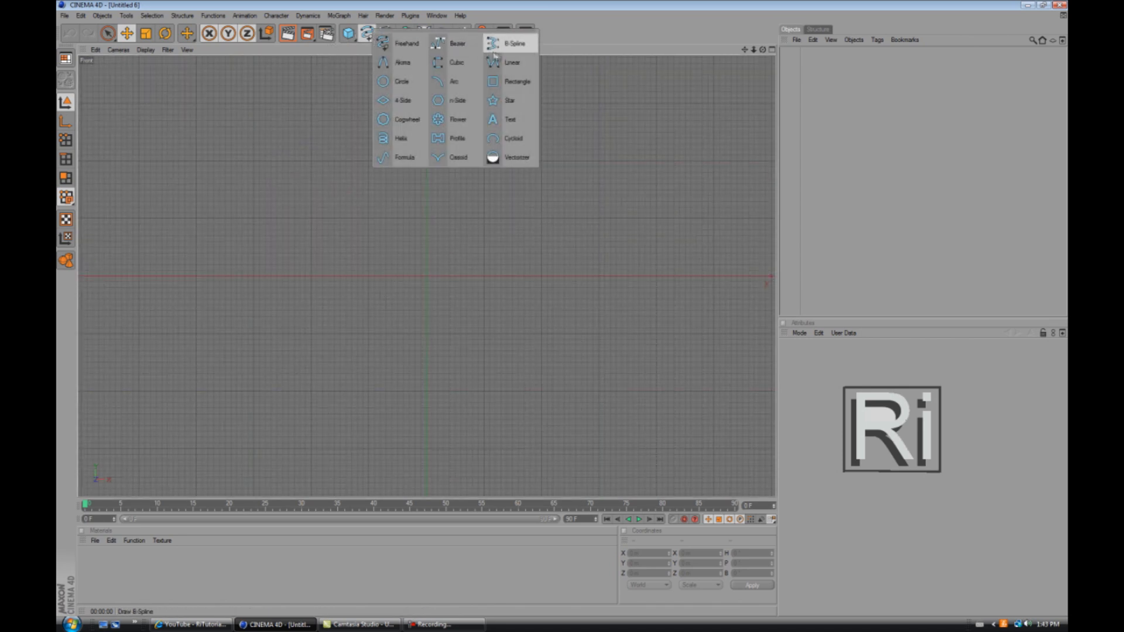
pyautogui.click(513, 43)
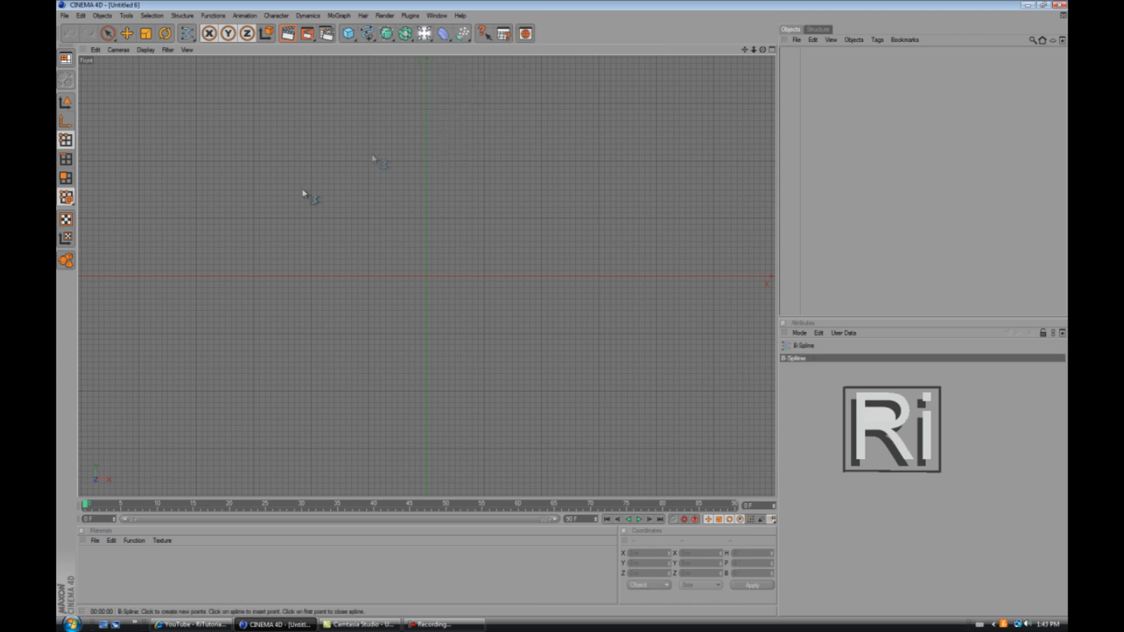
pyautogui.moveTo(199, 280)
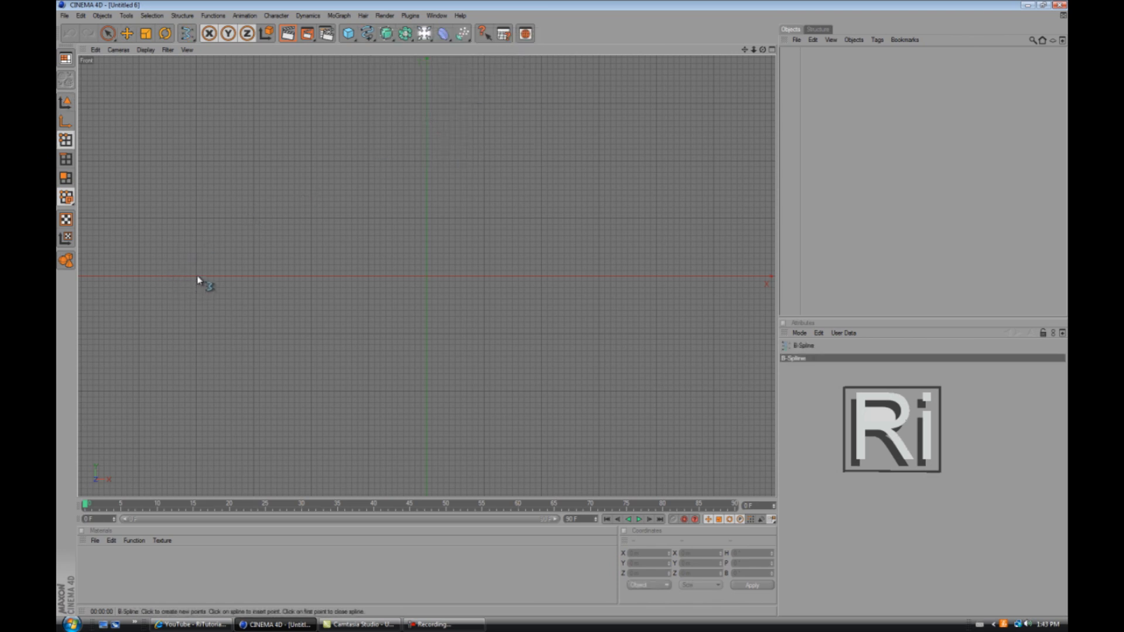
pyautogui.moveTo(436, 274)
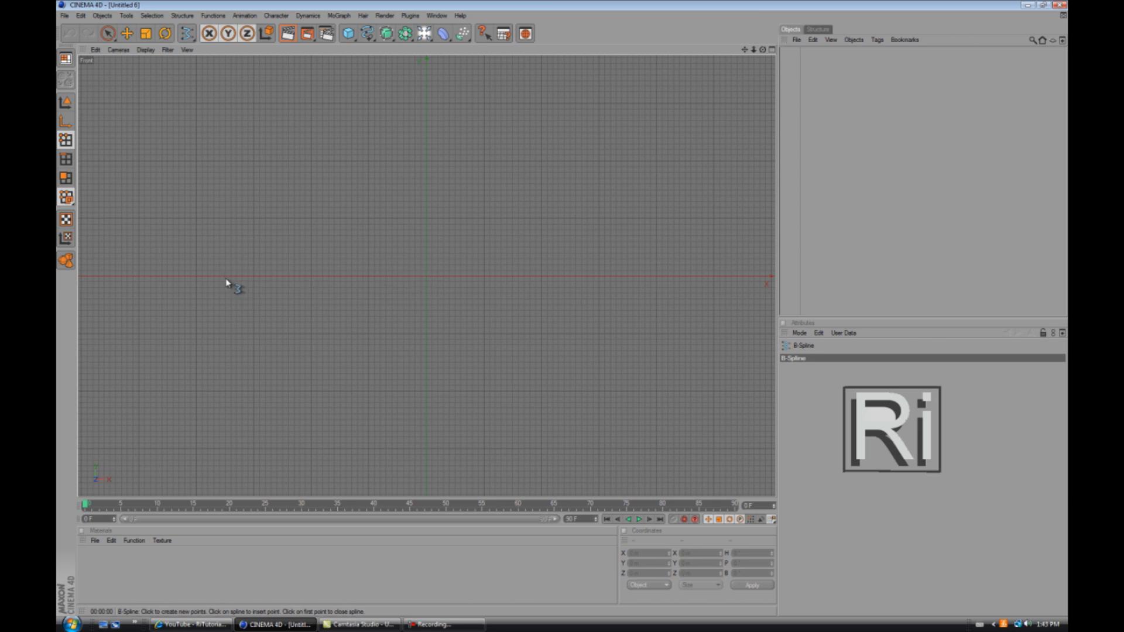
pyautogui.click(197, 278)
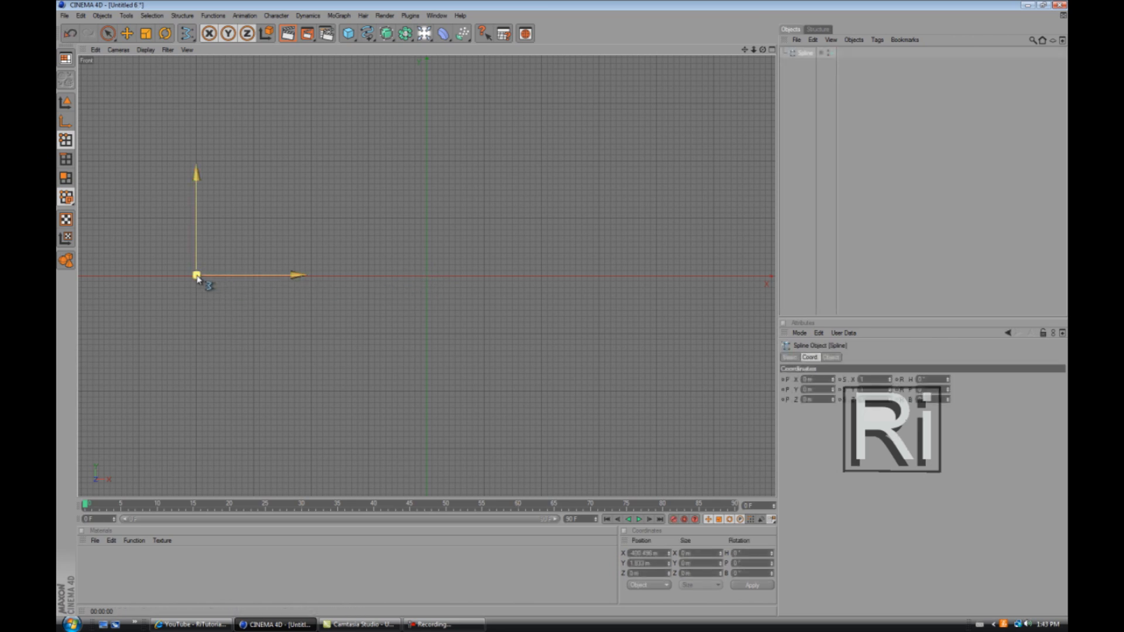
pyautogui.moveTo(196, 276); pyautogui.dragTo(196, 100)
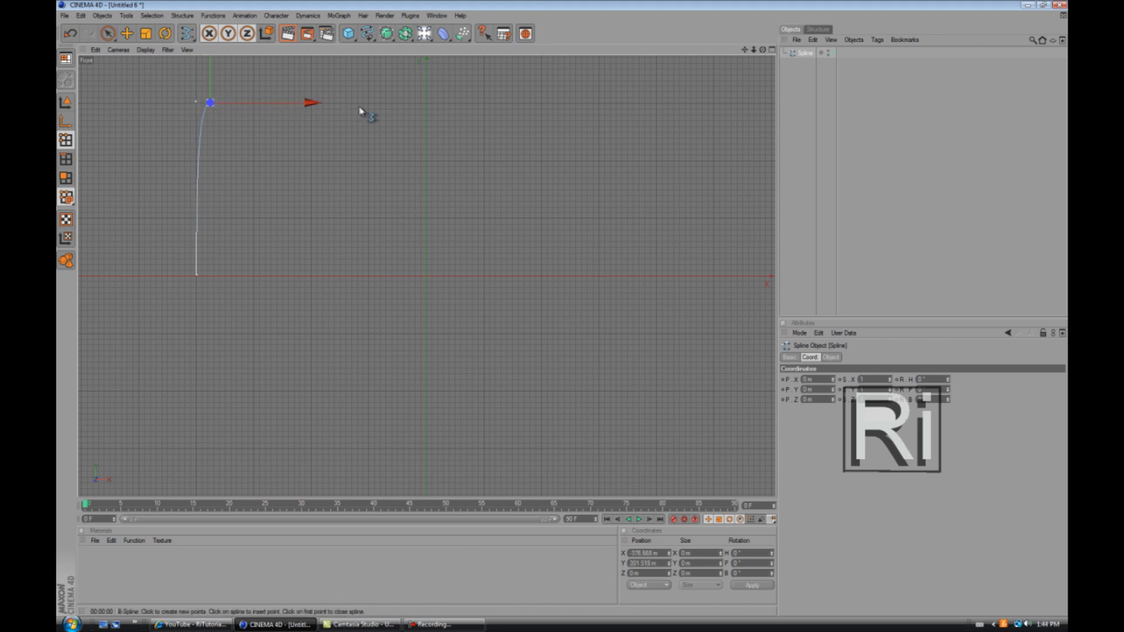
pyautogui.moveTo(588, 99)
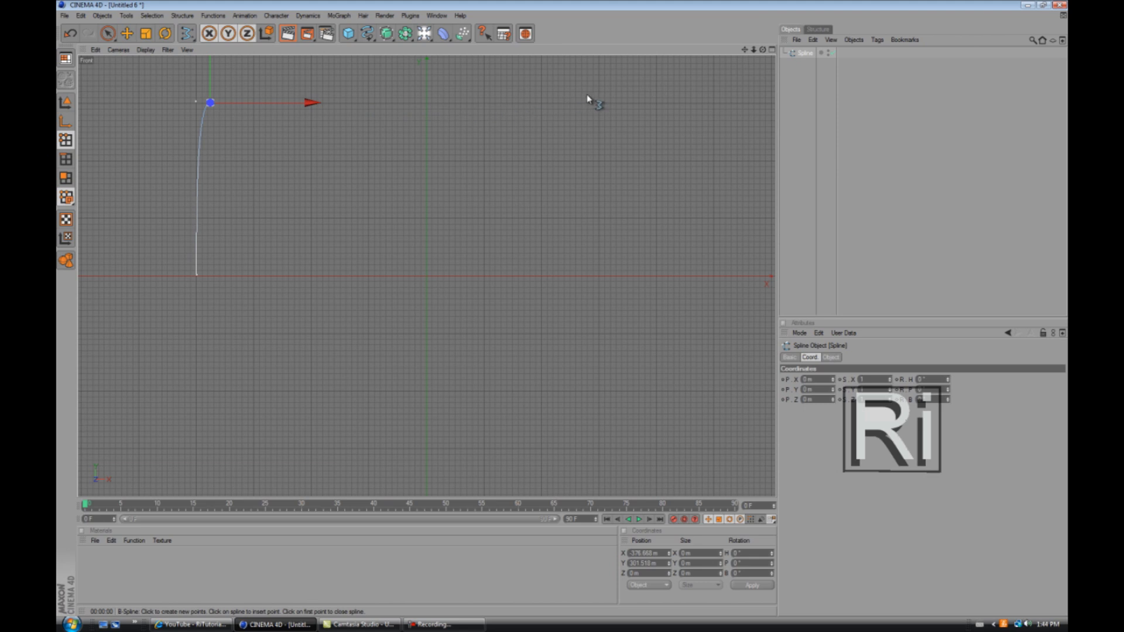
pyautogui.moveTo(551, 104)
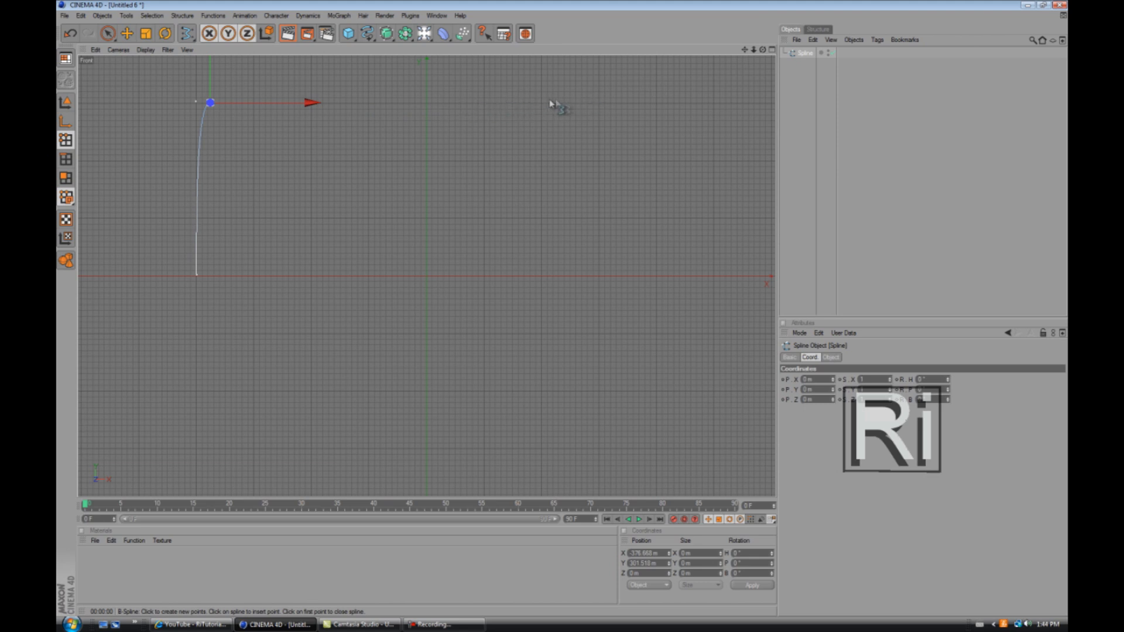
pyautogui.click(599, 103)
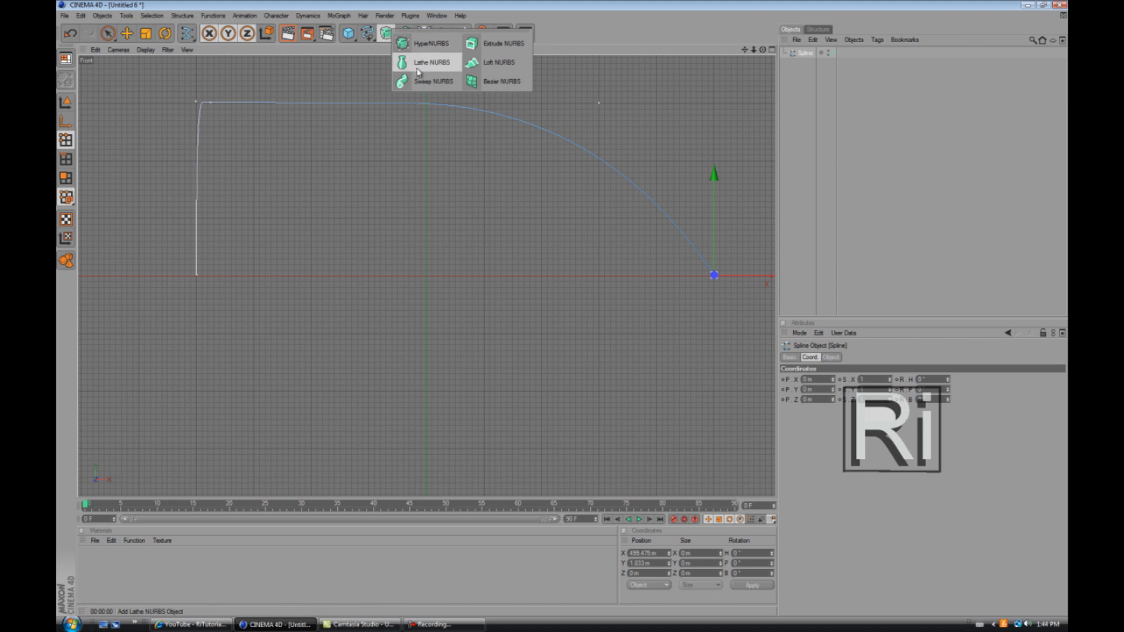
pyautogui.moveTo(423, 66)
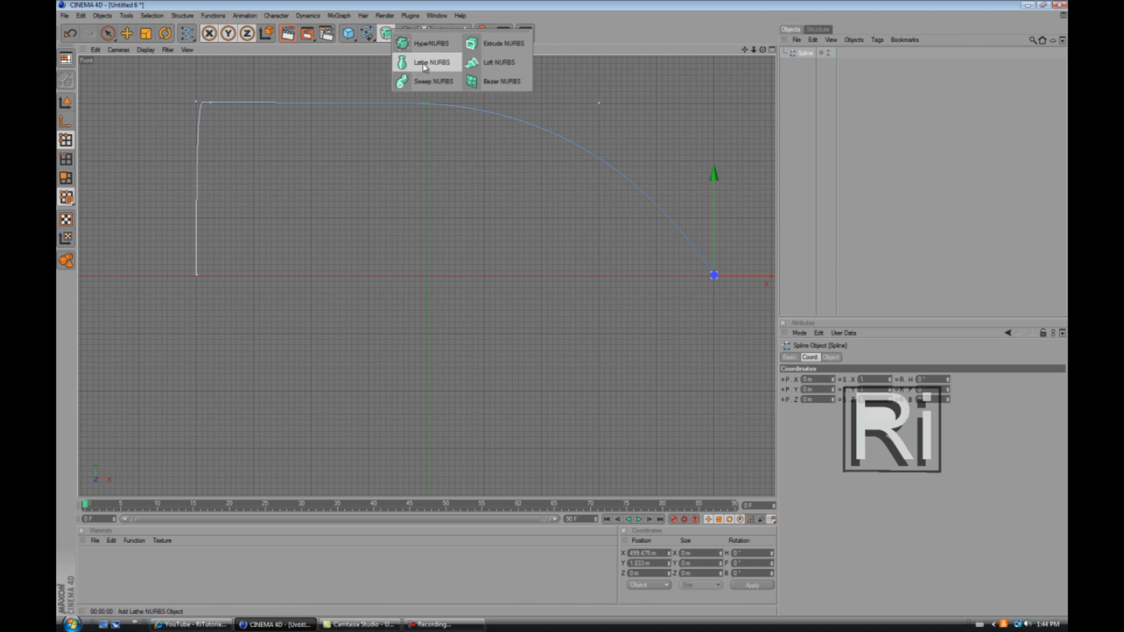
# Add a Lathe NURBS to revolve the profile into a bullet shape
pyautogui.click(431, 62)
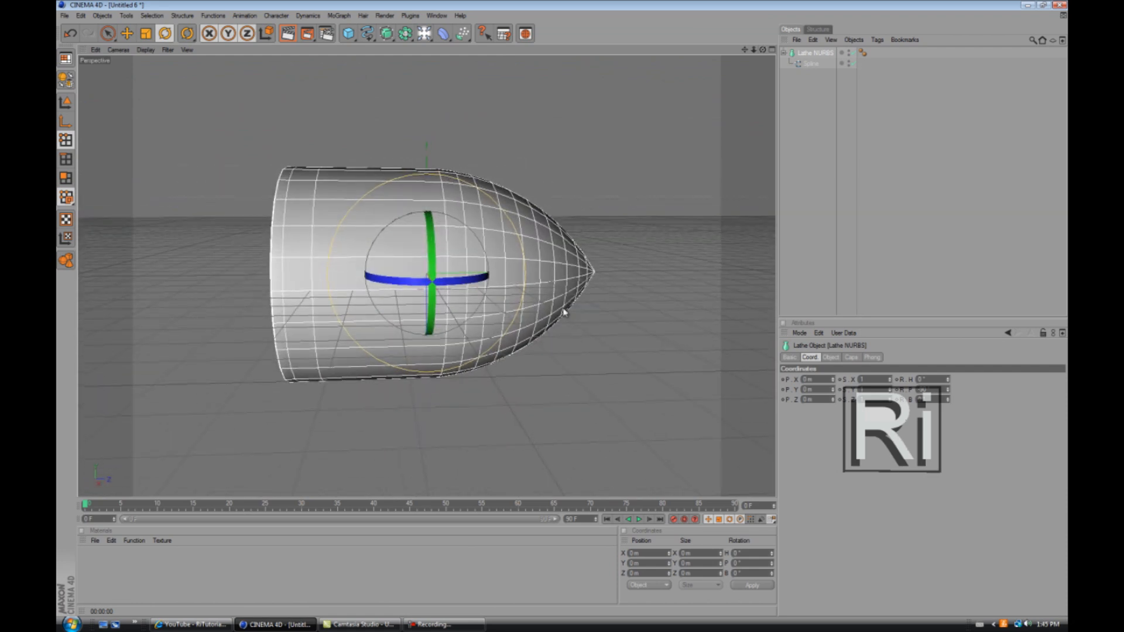
# Stretch the bullet along one axis with the Scale tool
pyautogui.click(183, 33)
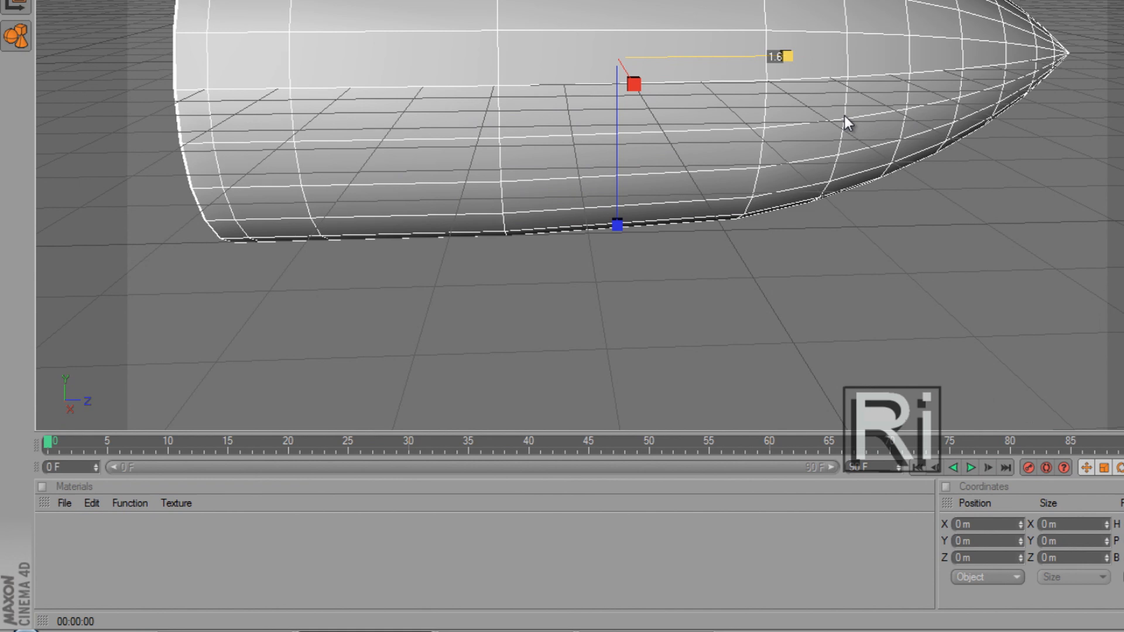
pyautogui.moveTo(781, 56); pyautogui.dragTo(778, 56)
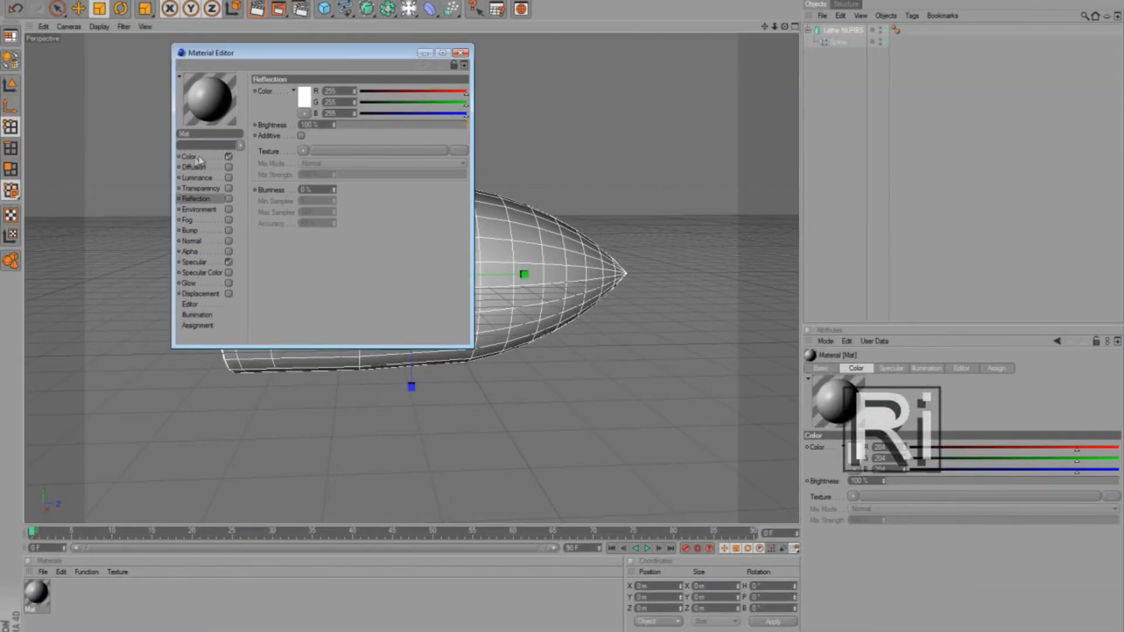
# Set the material colour to orange (R 255, G 161, B 0) in the Color Picker
pyautogui.click(304, 98)
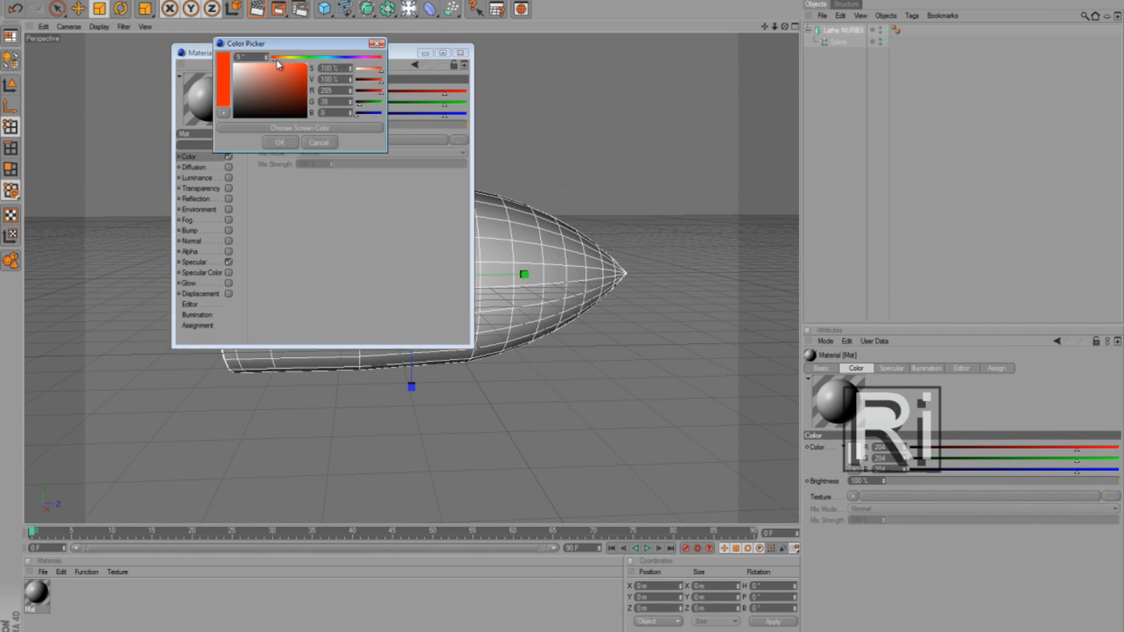
pyautogui.click(282, 65)
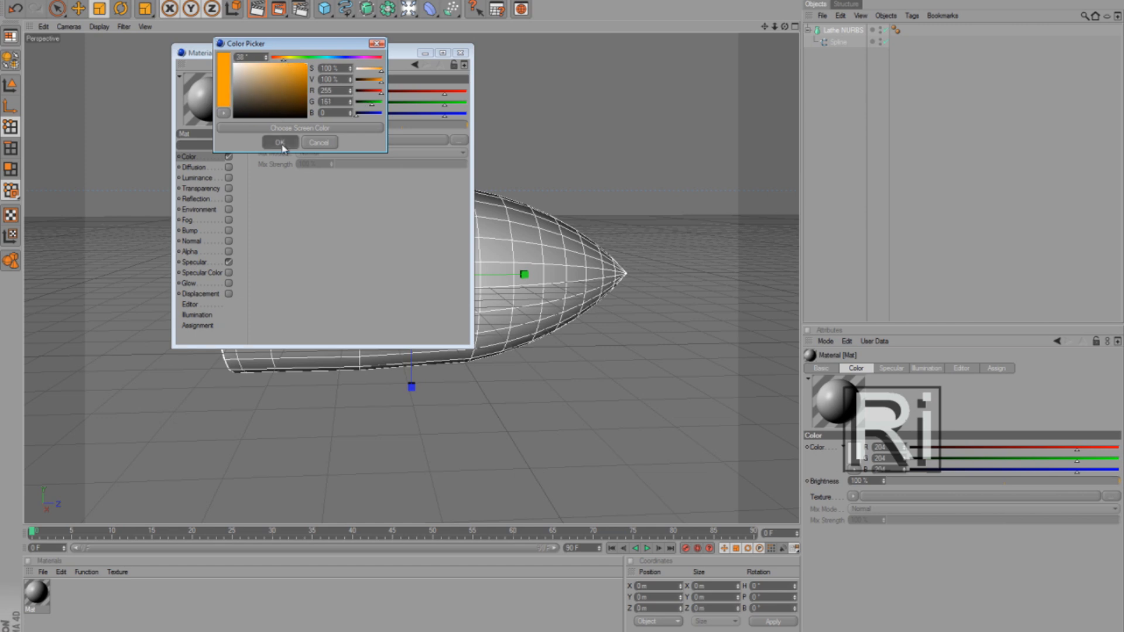
pyautogui.click(280, 142)
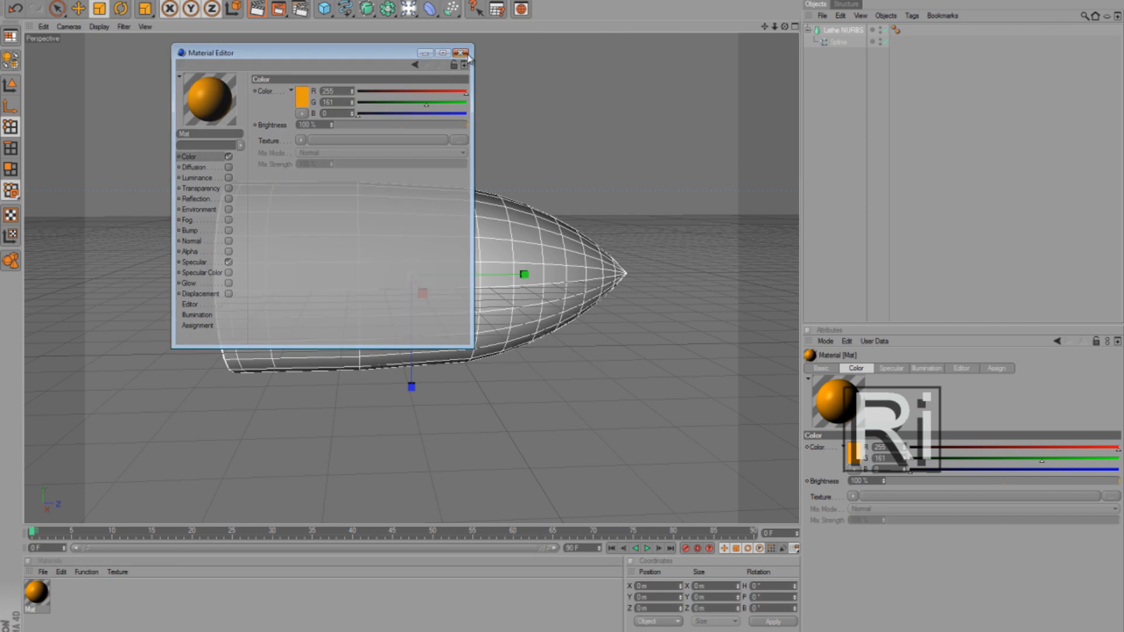
# Close the Material Editor and apply the orange material to the bullet
pyautogui.click(461, 53)
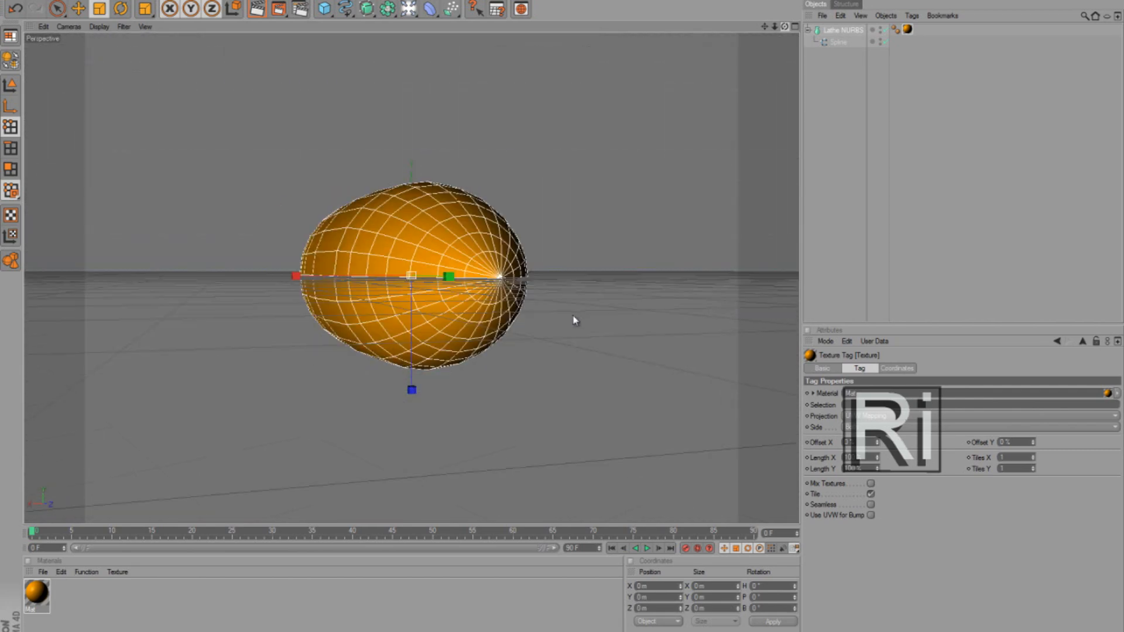
pyautogui.moveTo(574, 320); pyautogui.dragTo(563, 319)
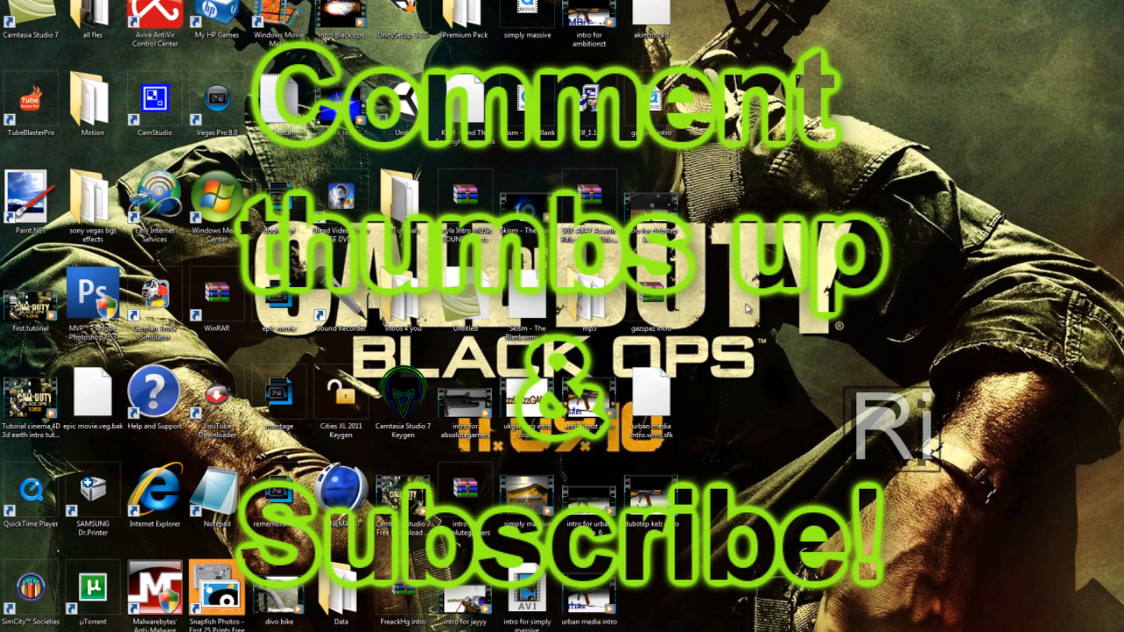
pyautogui.moveTo(747, 404)
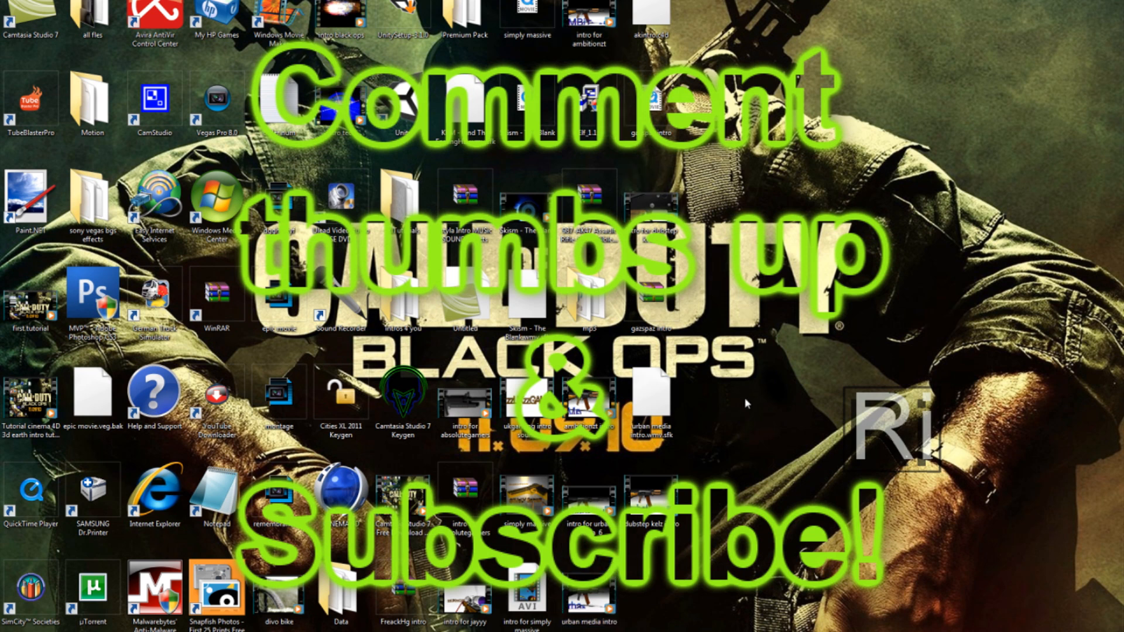
pyautogui.moveTo(717, 439)
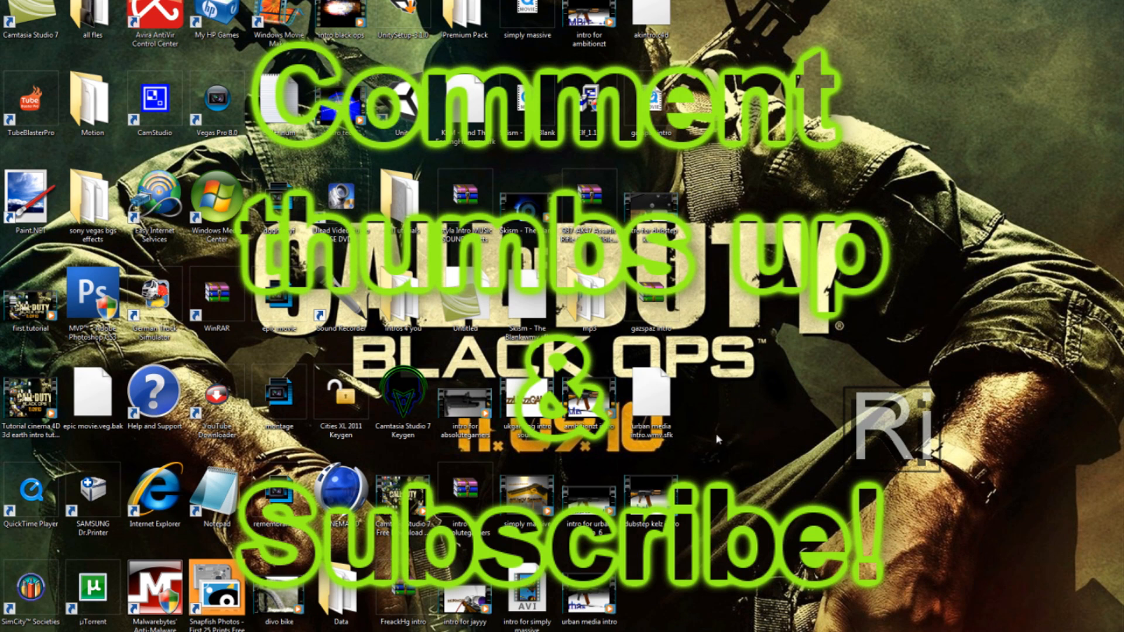
# Leave Cinema 4D for the Windows desktop
pyautogui.click(652, 494)
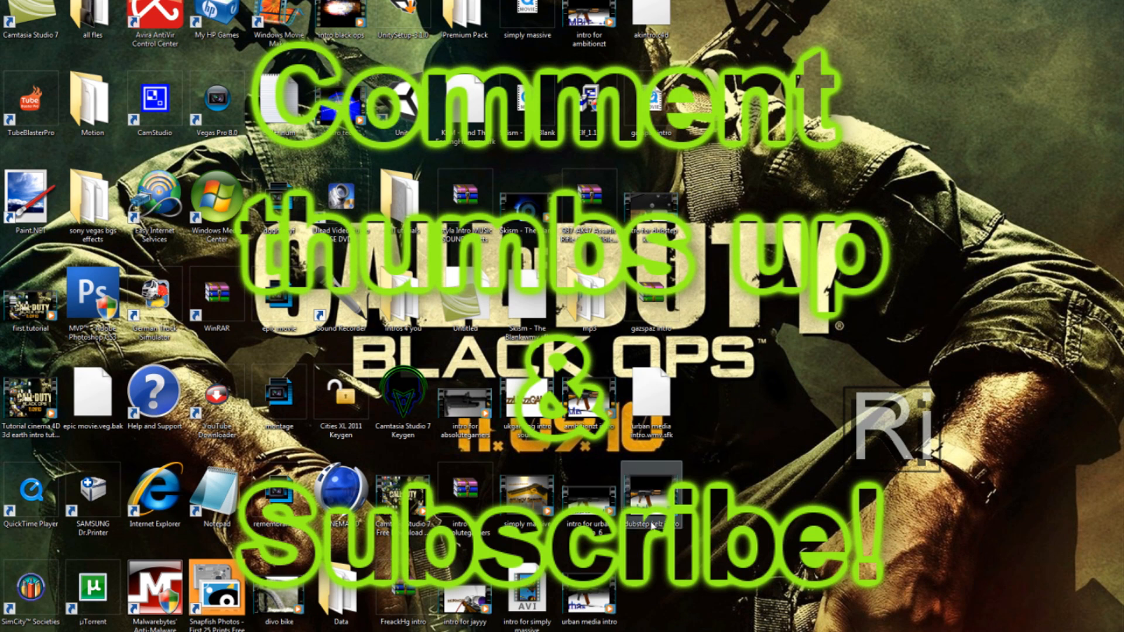